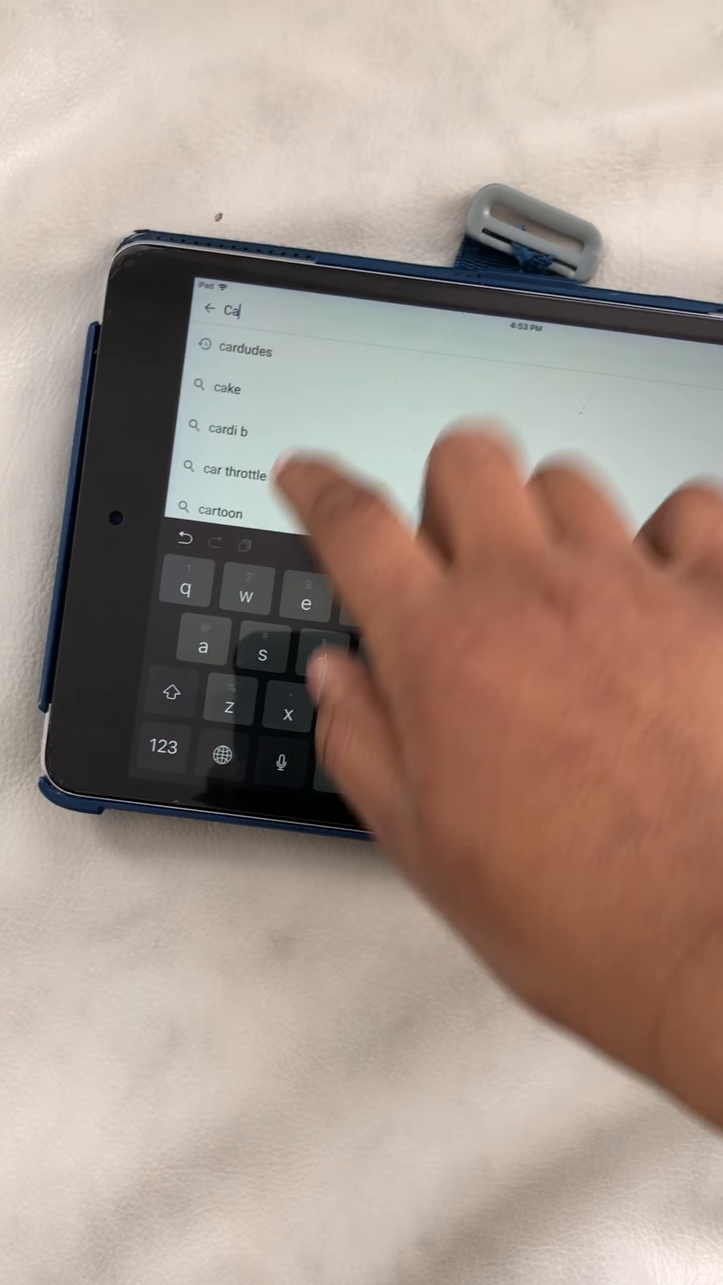
# Begin a YouTube search for the car channel, entering 'Ca' to bring up suggestions
pyautogui.click(241, 349)
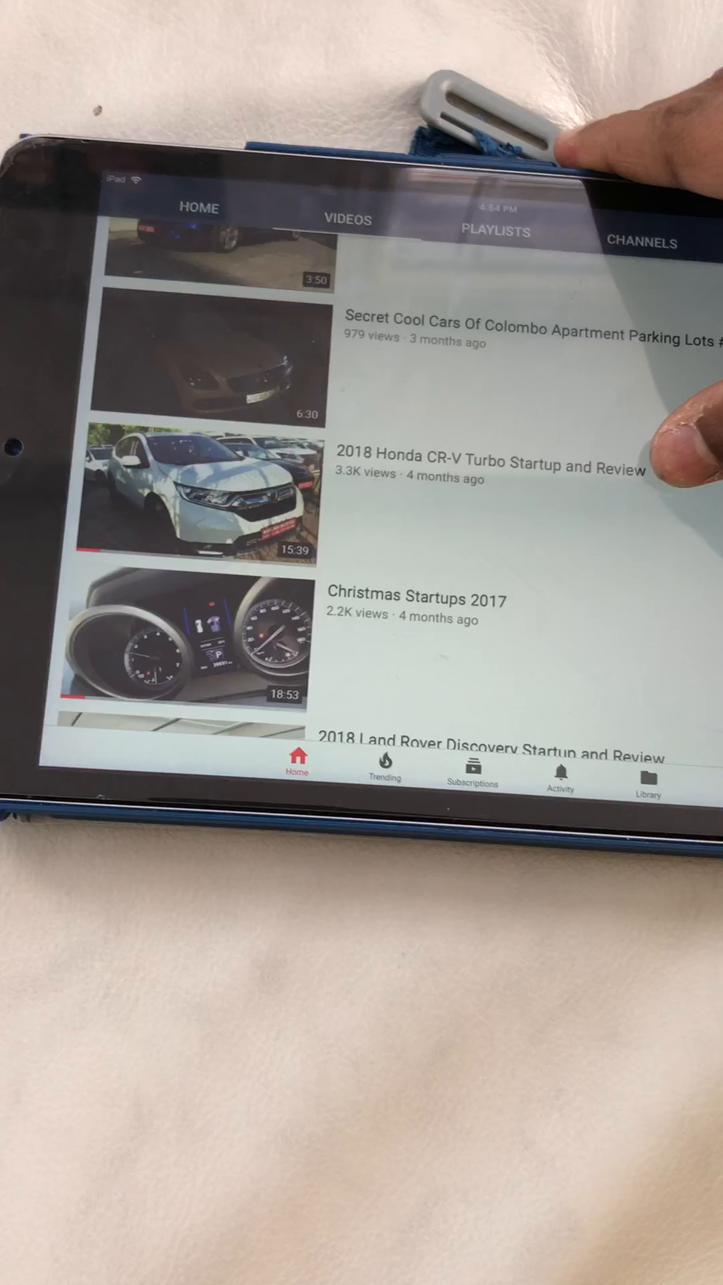
# Go into the car channel from the results and browse its Home tab videos
pyautogui.click(205, 491)
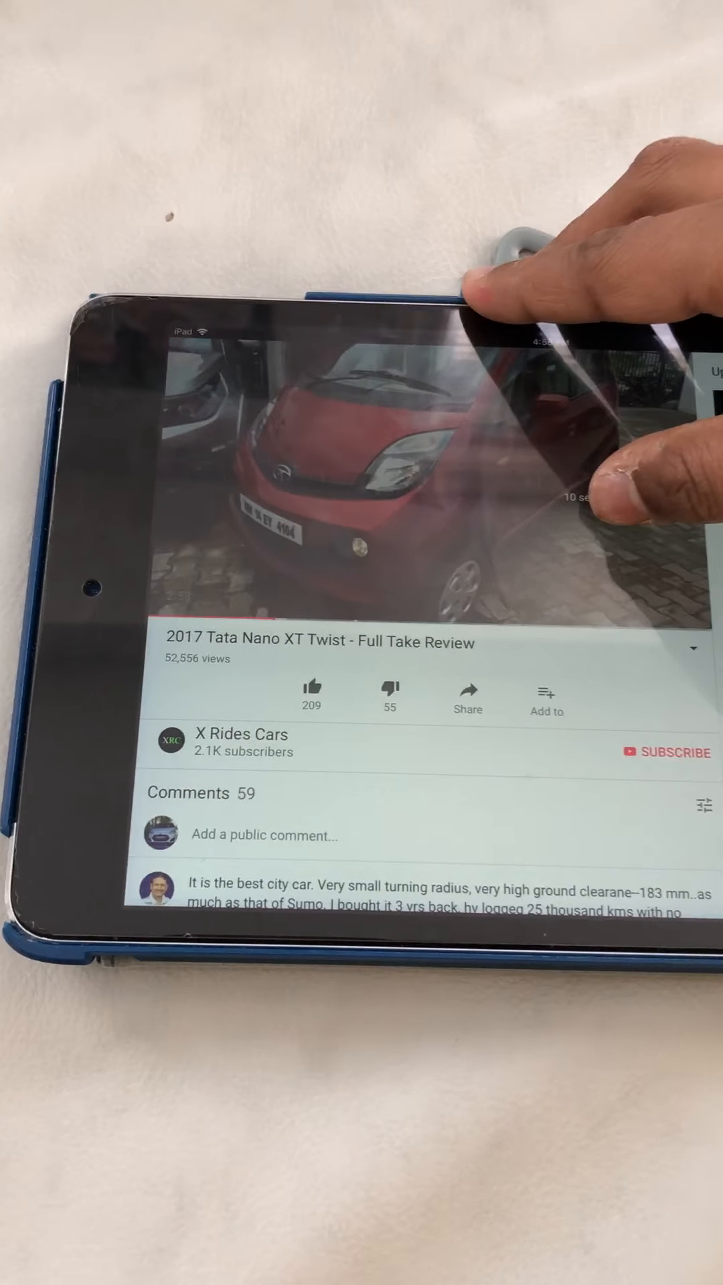
# Bring up the player controls on the Tata Nano XT Twist review at 3:58 of 13:42
pyautogui.click(360, 475)
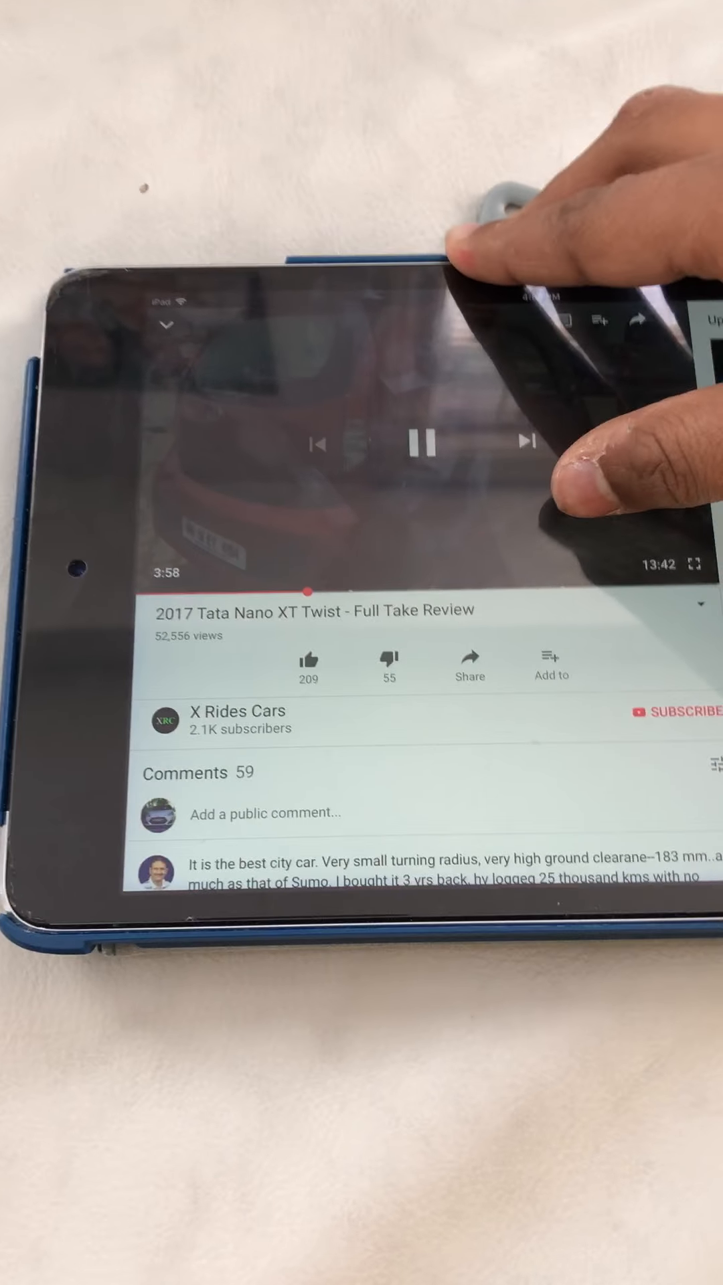